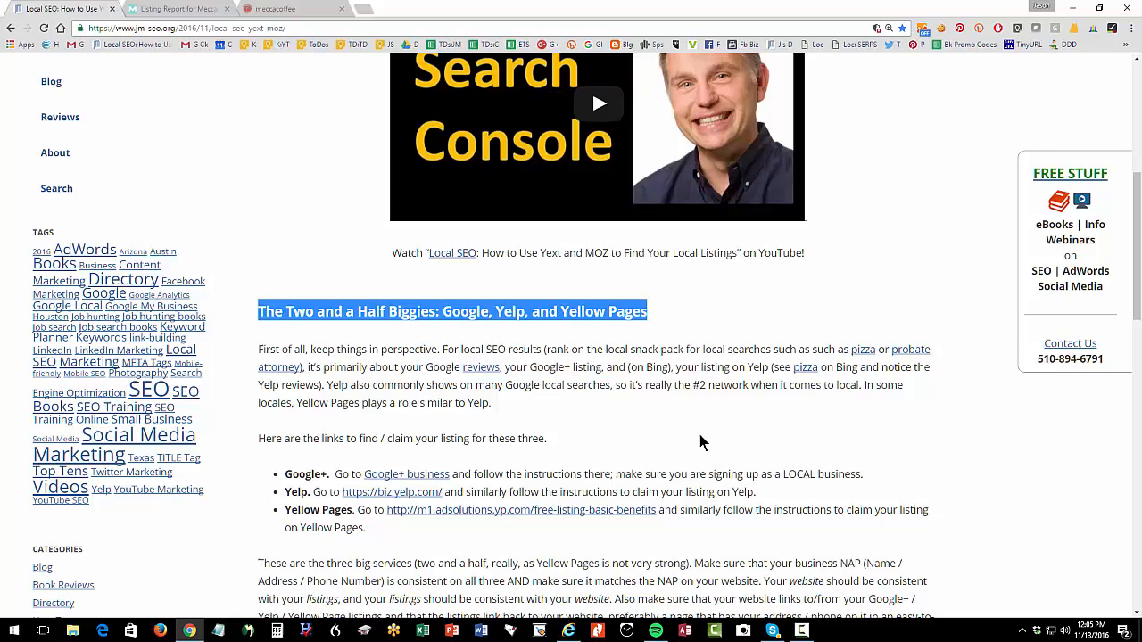
mouse_move(700, 461)
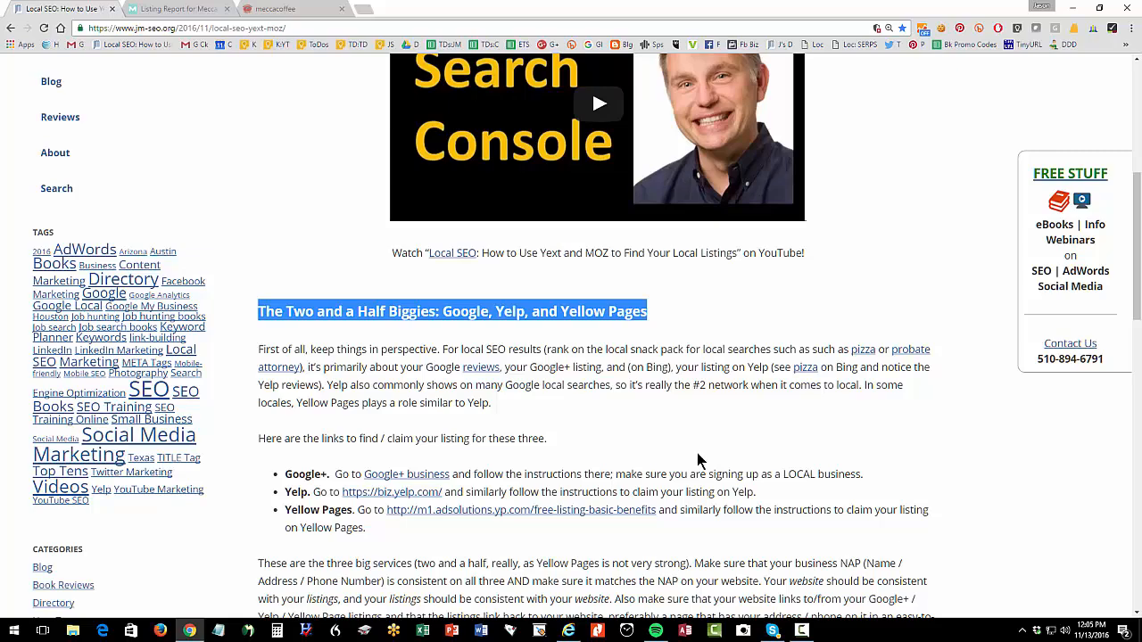
scroll(down, 3)
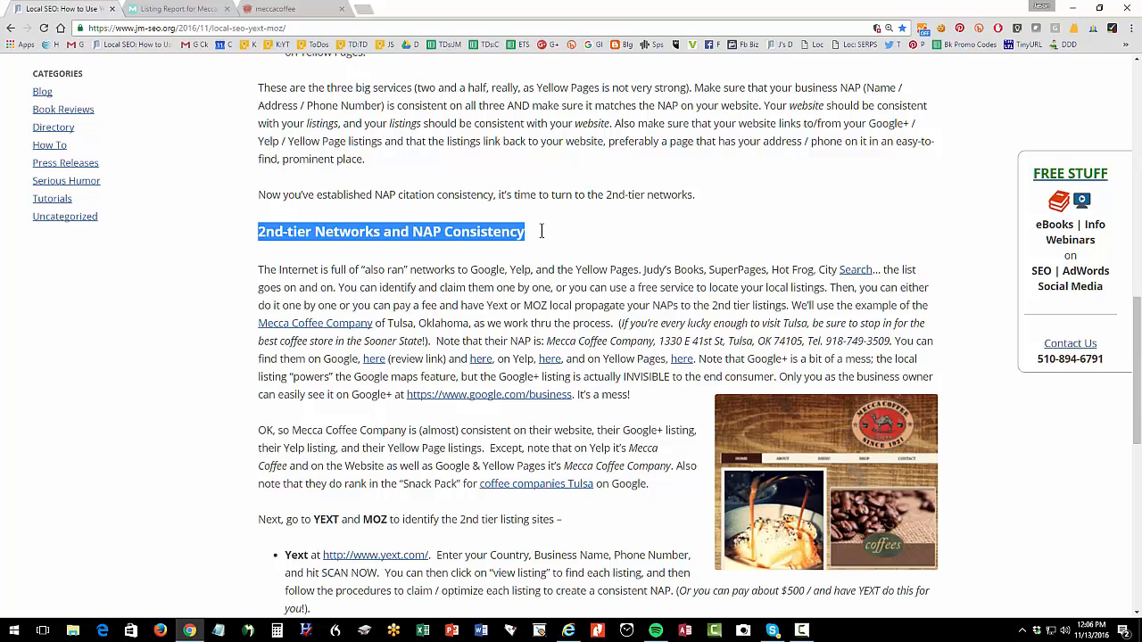
mouse_move(537, 290)
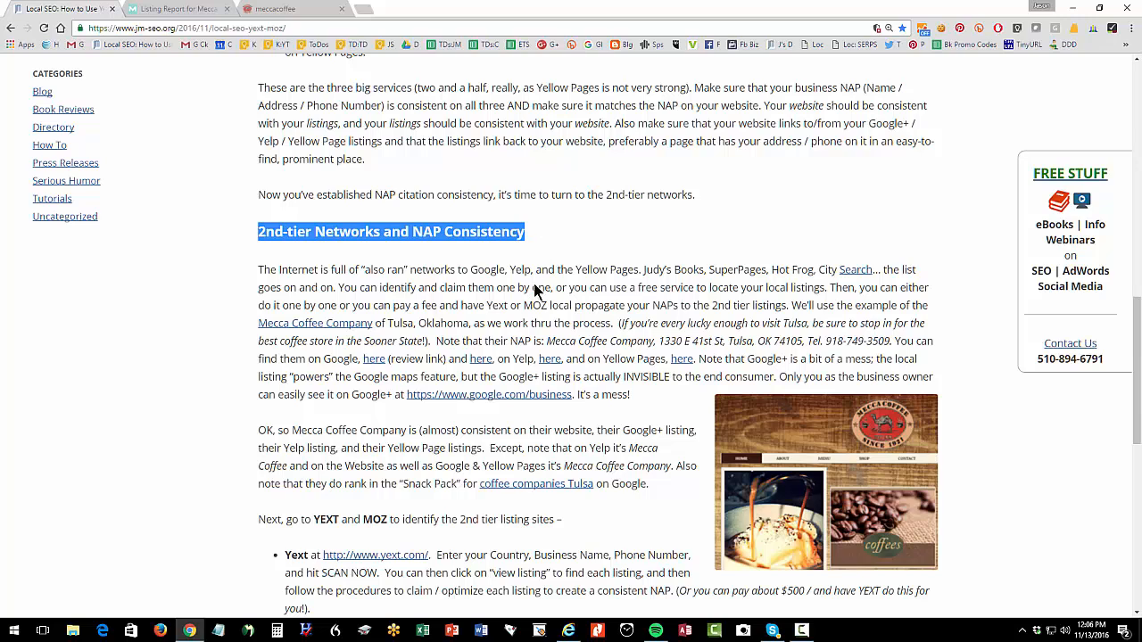
scroll(down, 3)
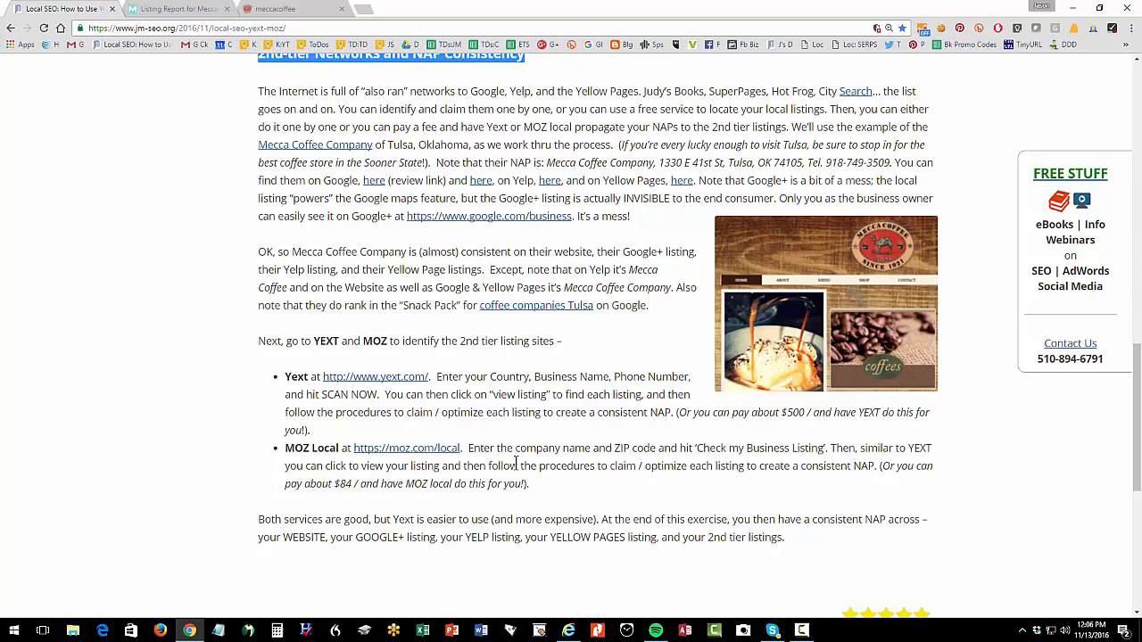
mouse_move(574, 462)
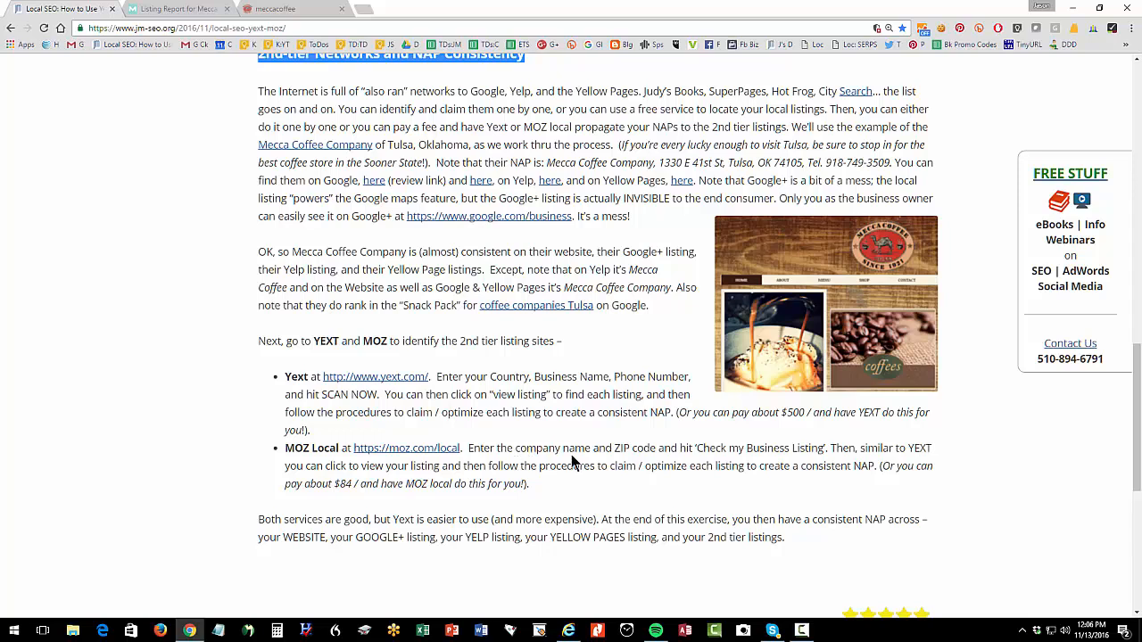